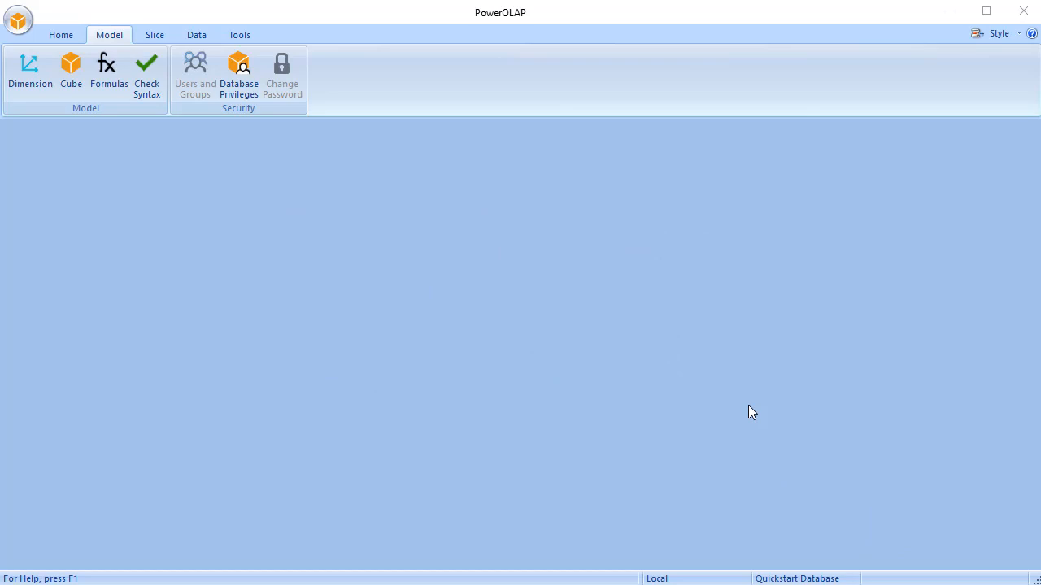
Review and close the Months hierarchy, returning to the Dimensions list.
click(29, 69)
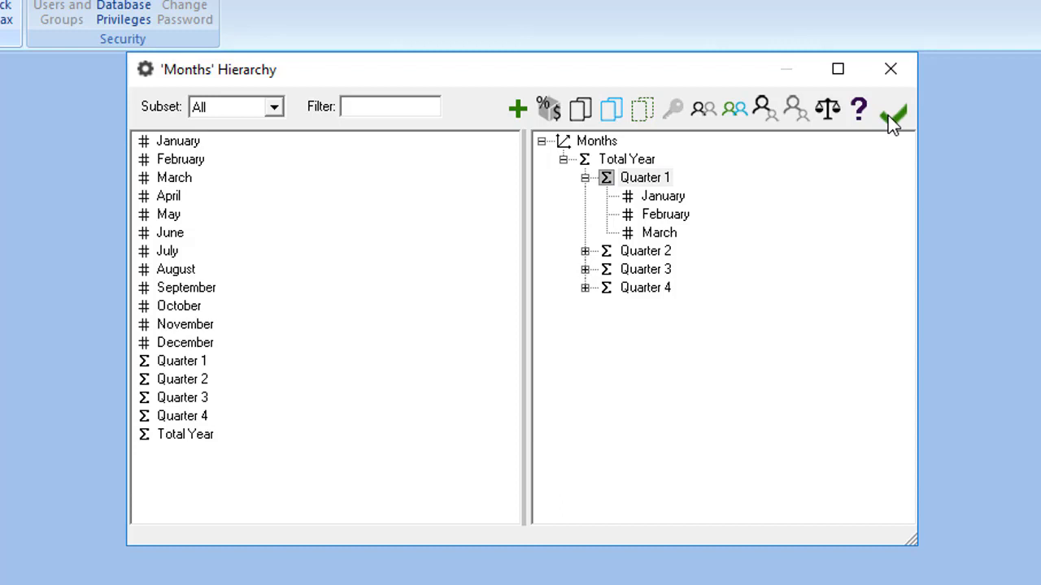
click(892, 112)
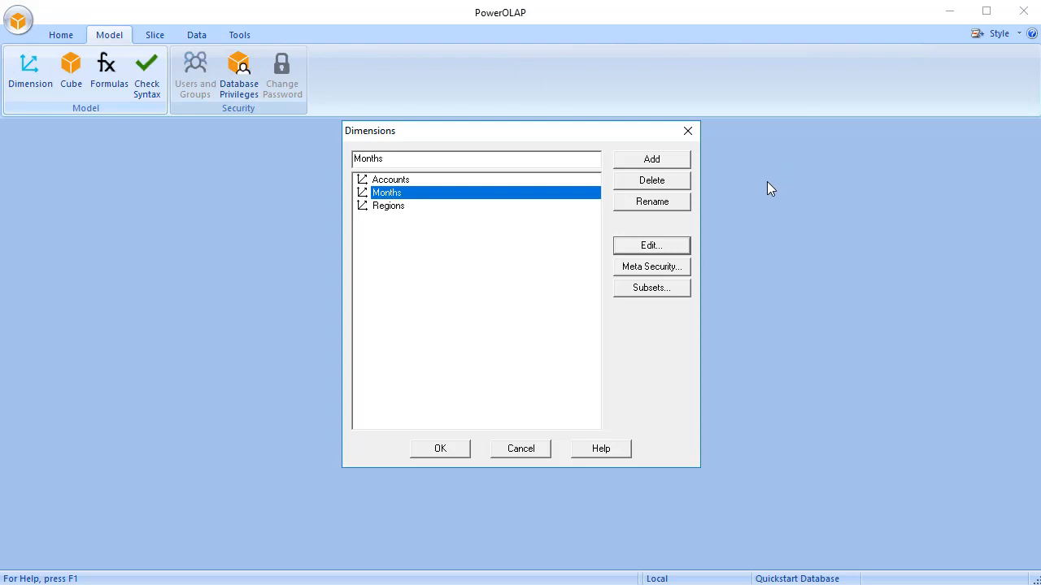
mouse_move(396, 280)
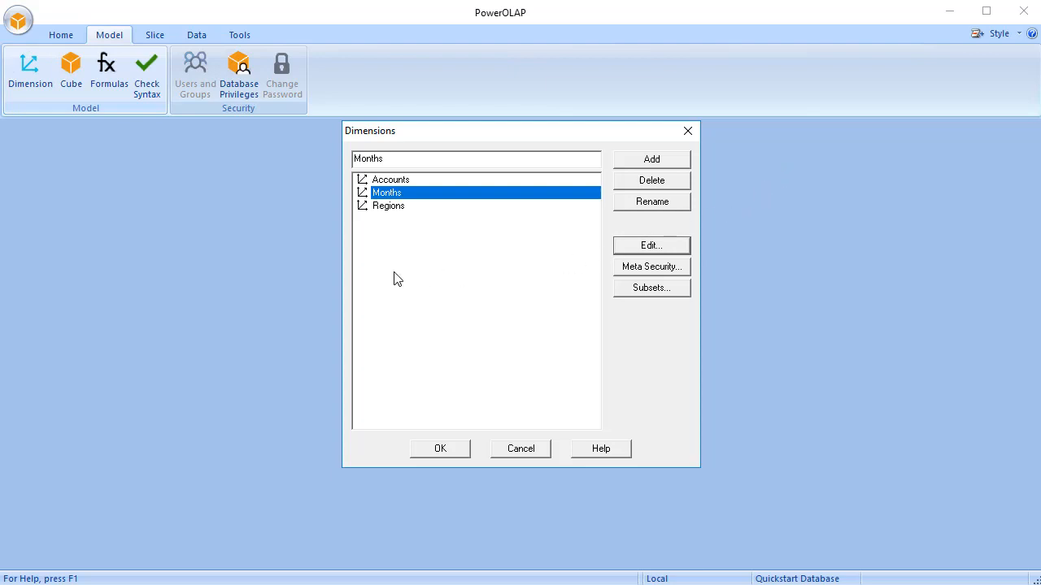
mouse_move(397, 250)
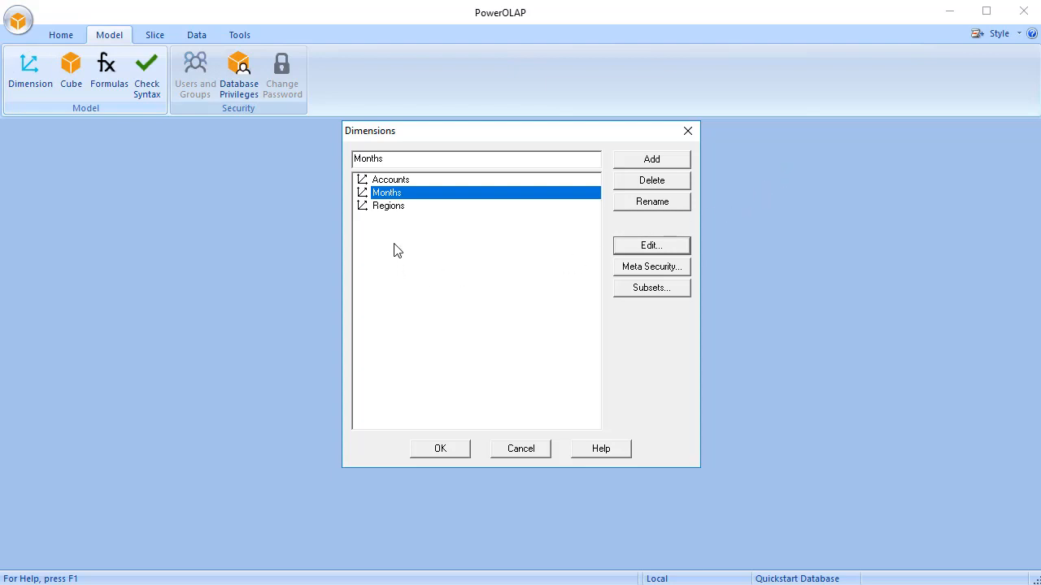
Add members Net Sales, Cost of Sales and Gross Profit to the Accounts dimension.
click(390, 179)
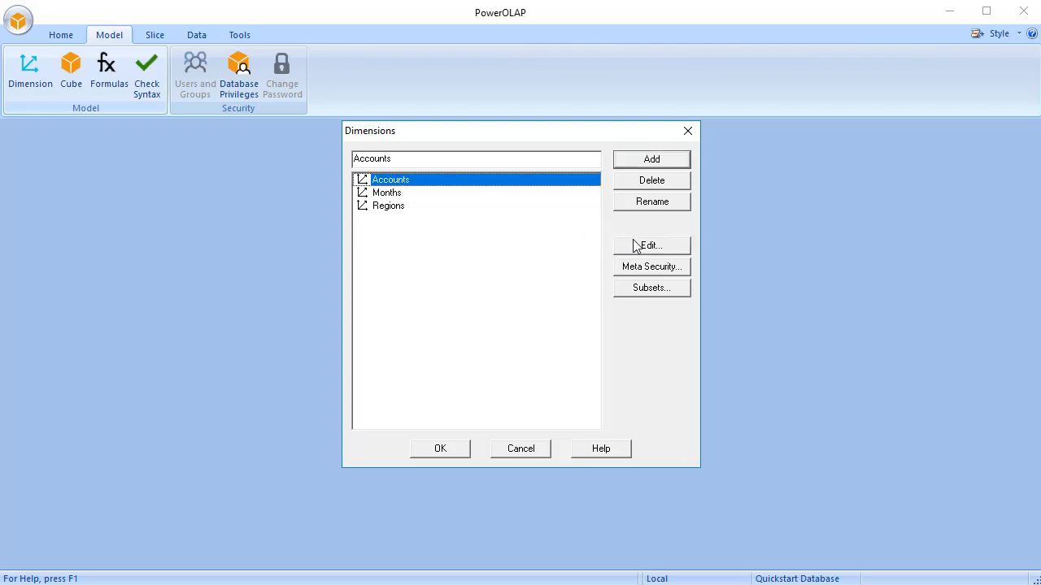
click(650, 244)
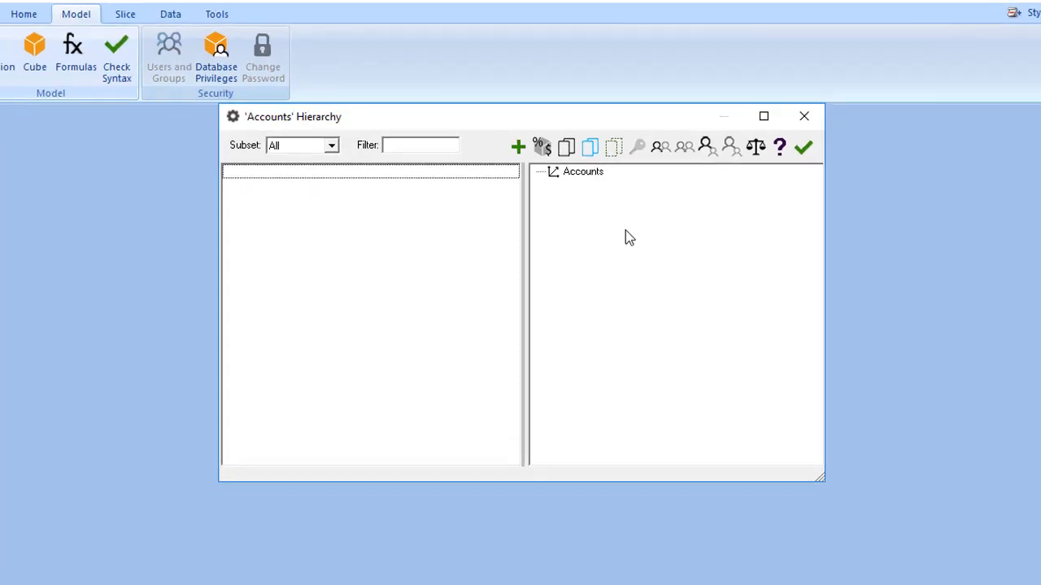
click(517, 146)
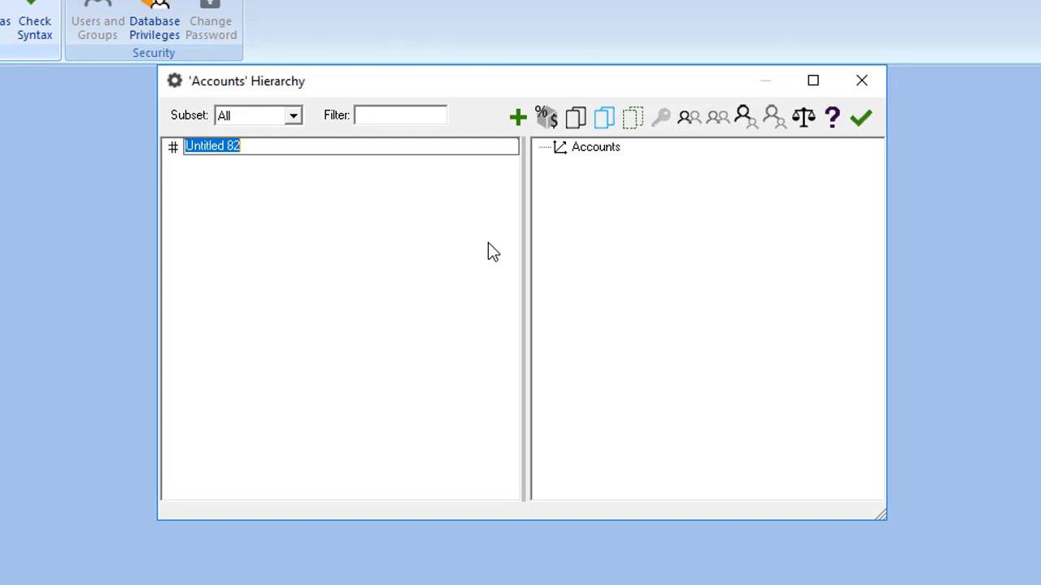
text(Net)
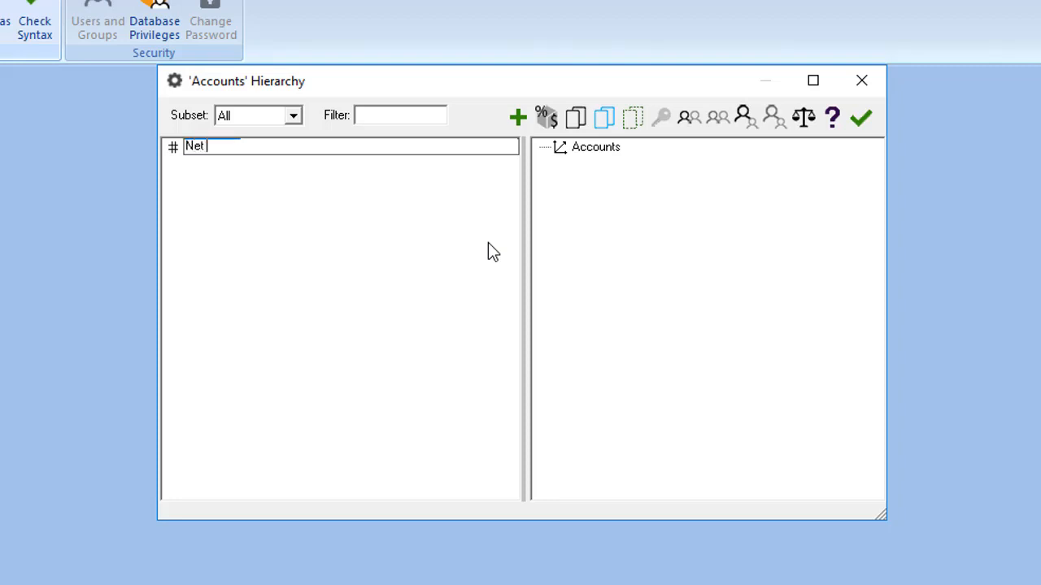
text(Sales)
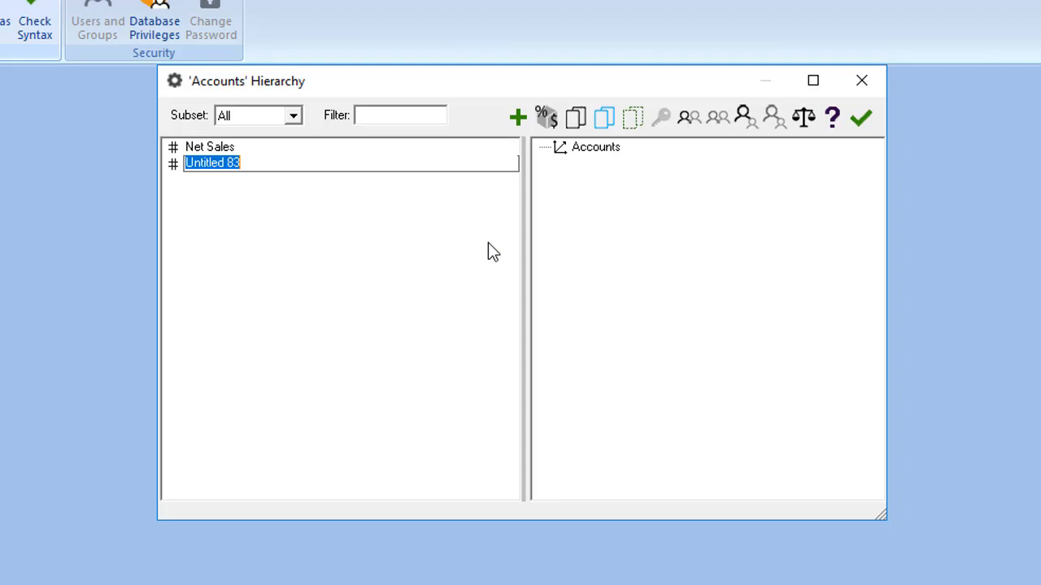
text(Cost of)
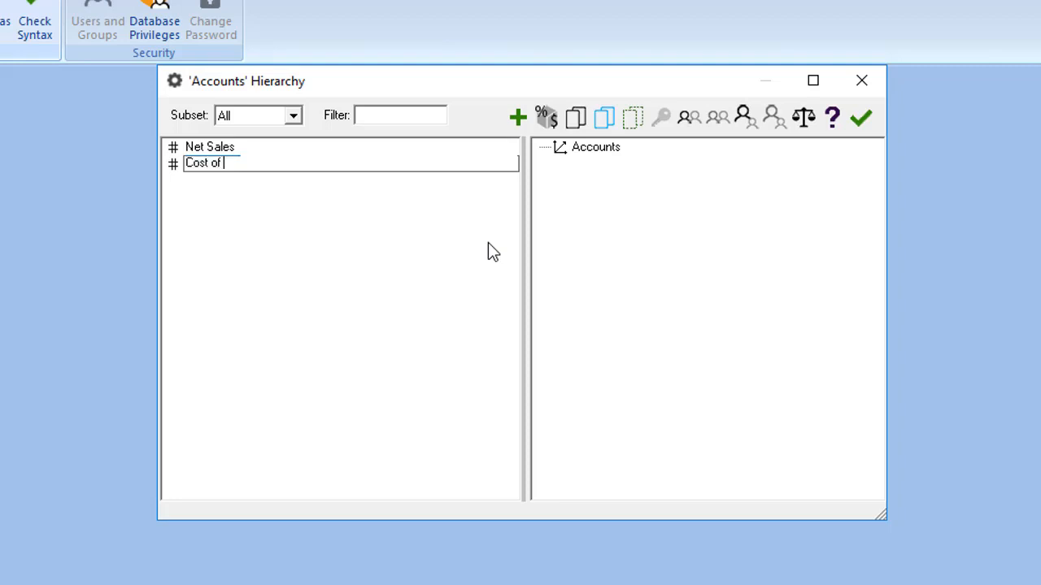
text(Sales)
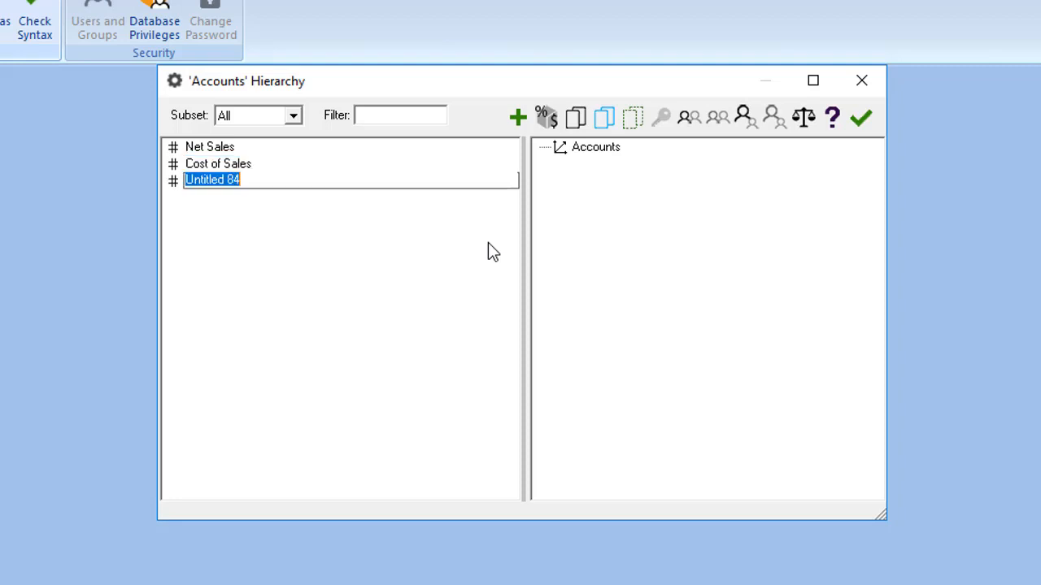
text(Gross)
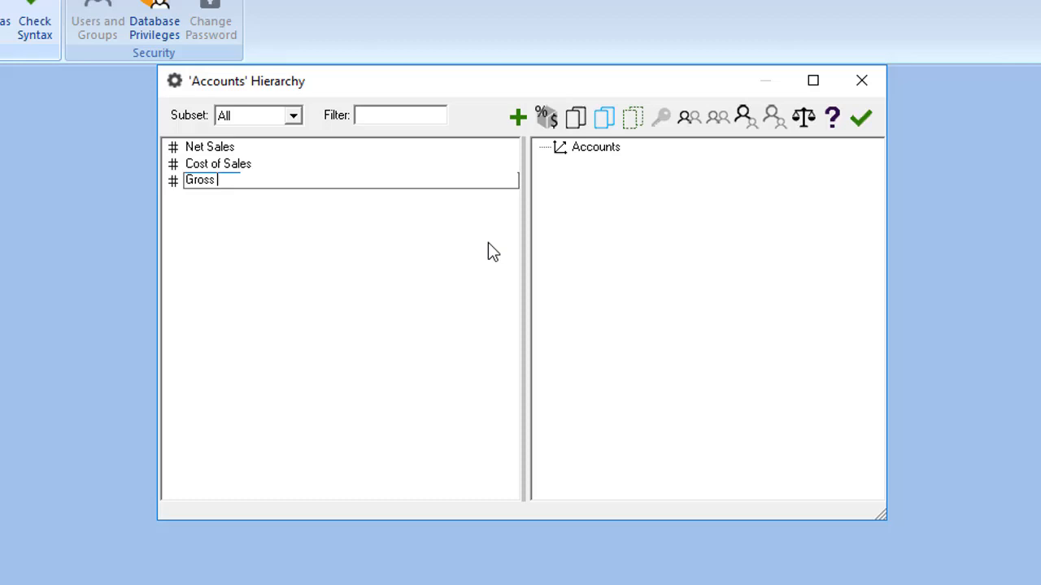
text(Profit)
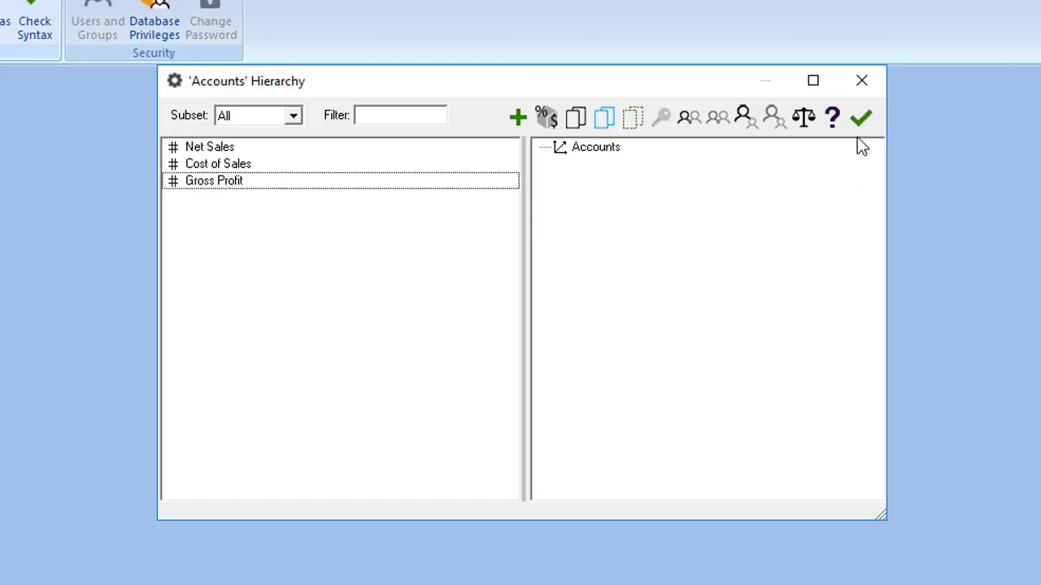
Save Accounts, then add North America, Total Regions, United States and Canada to Regions.
click(859, 117)
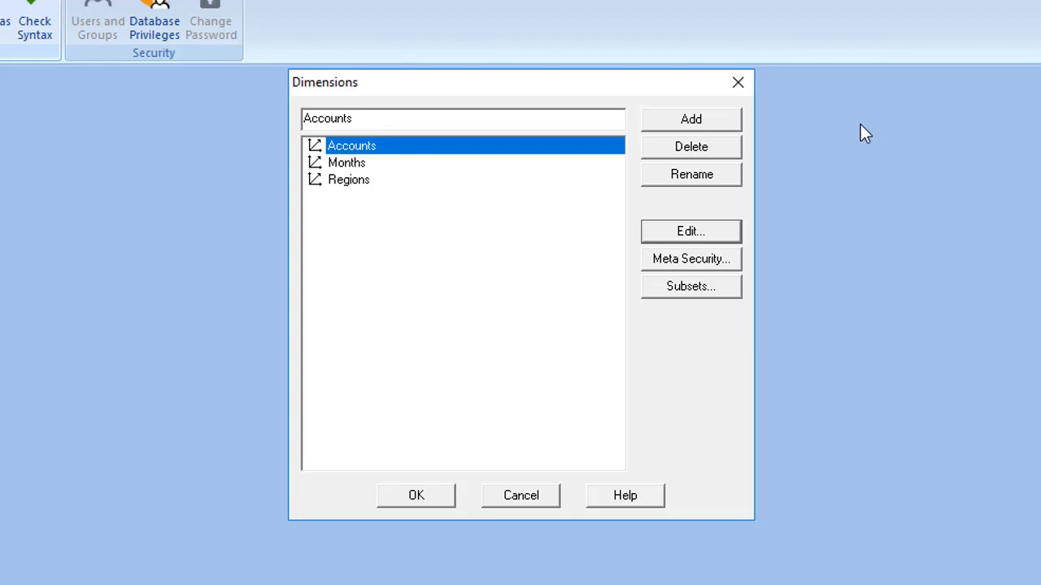
mouse_move(358, 199)
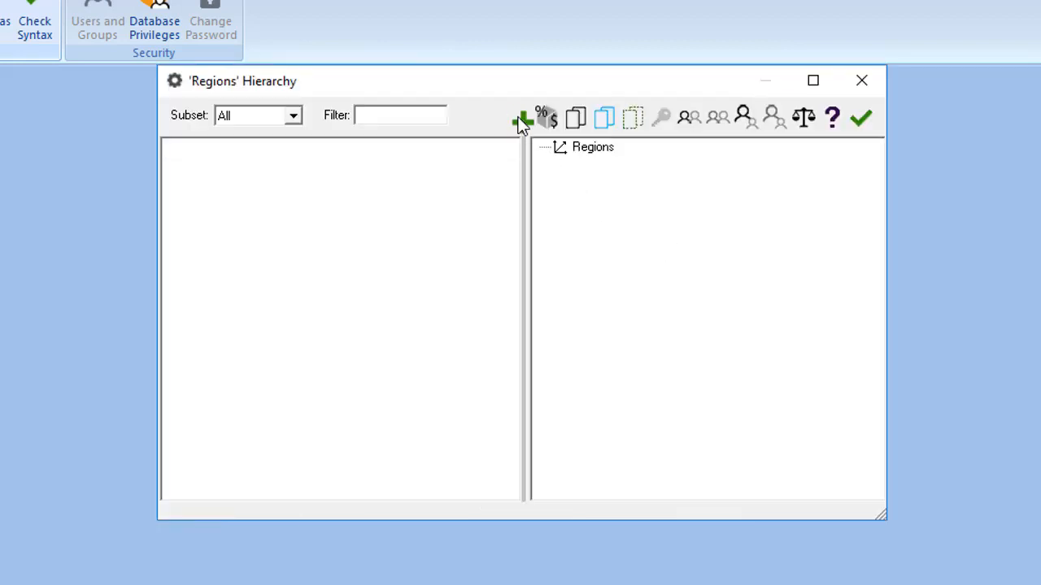
click(517, 117)
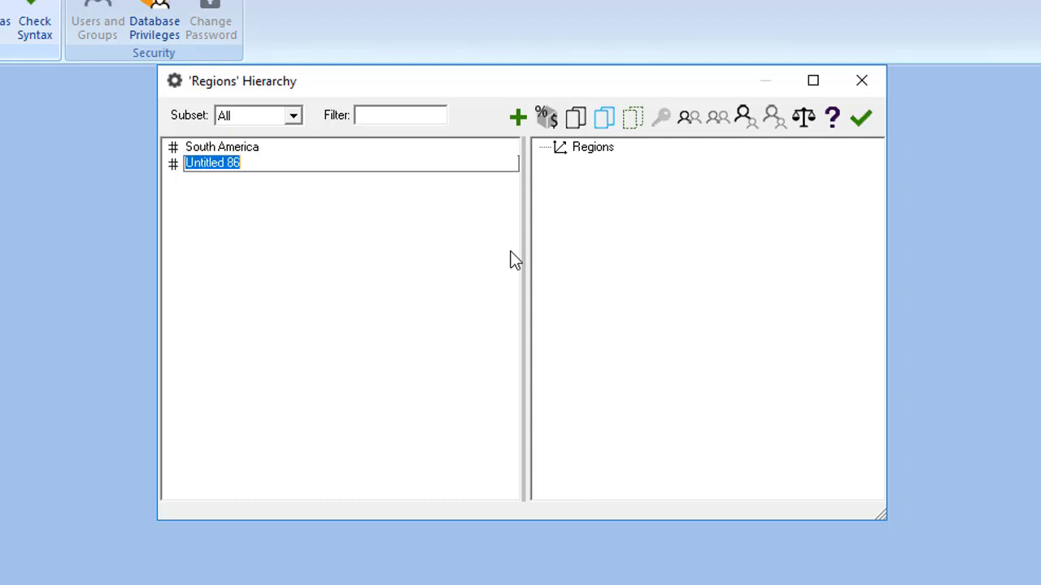
text(North America)
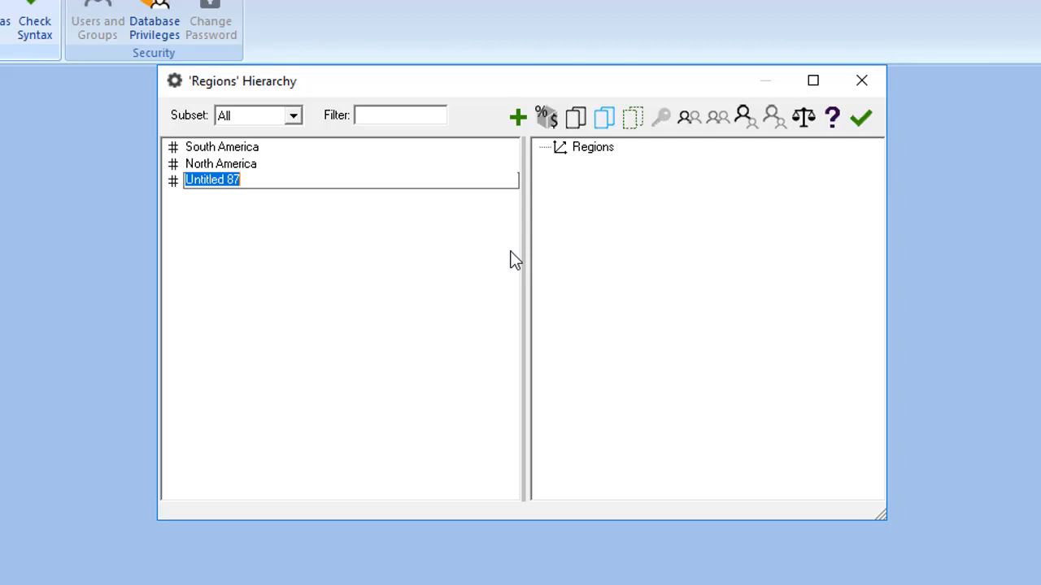
text(Total Regions)
text(Colombia)
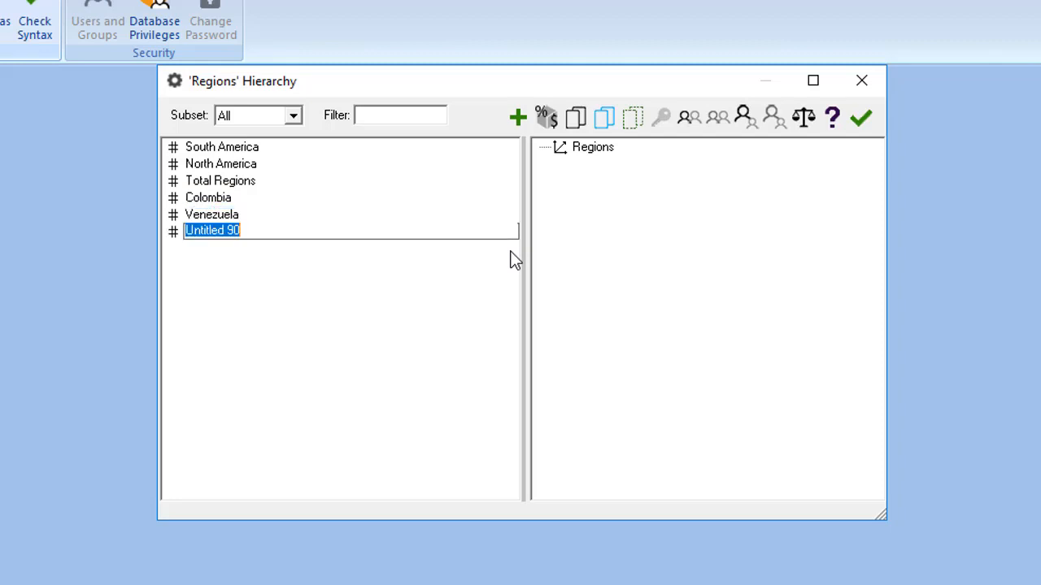
text(United Sa)
text(C)
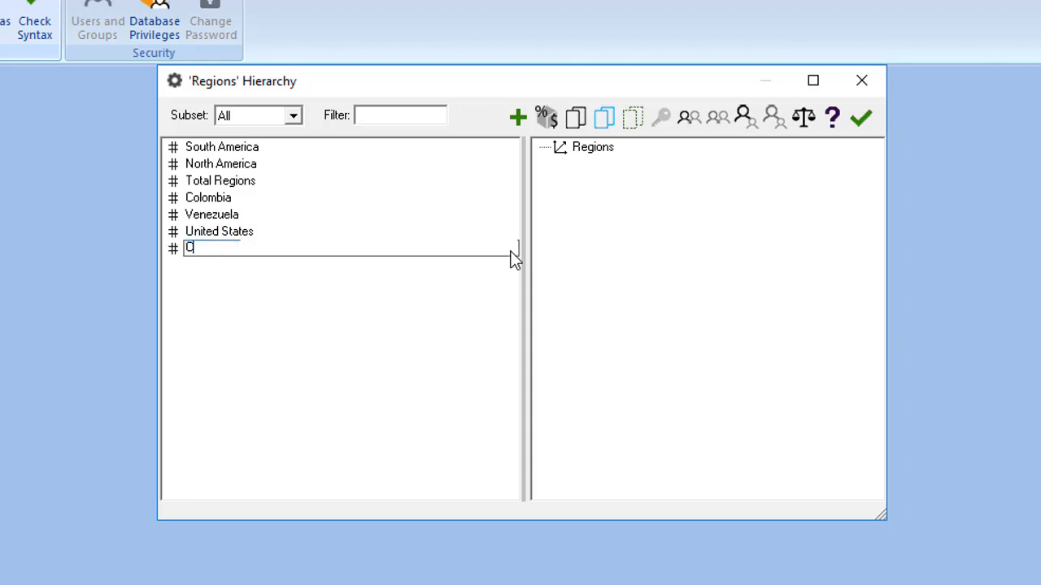
text(anada)
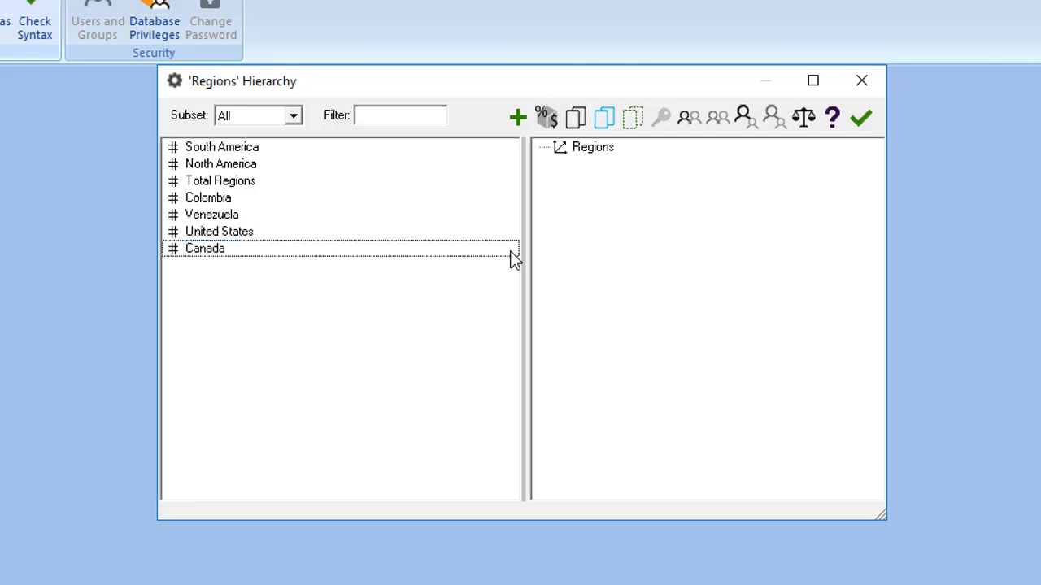
mouse_move(862, 117)
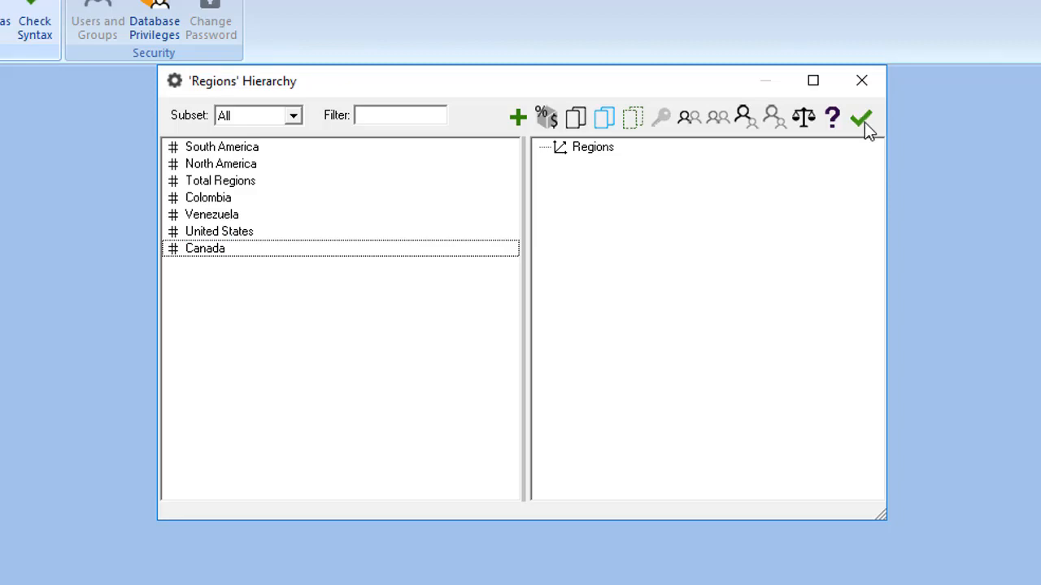
Save the Regions members and select Accounts again in the Dimensions list.
click(861, 119)
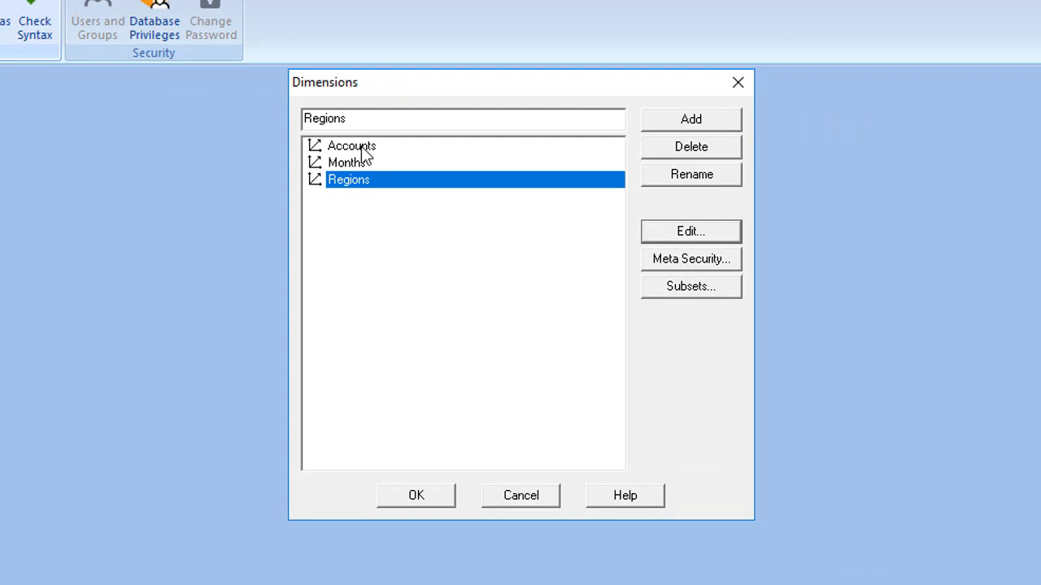
click(351, 146)
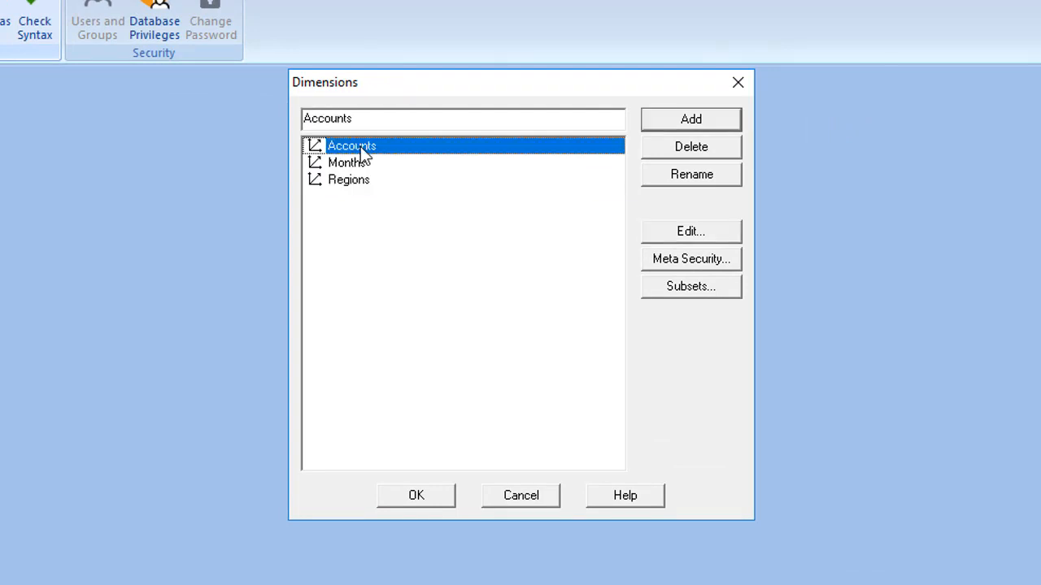
Nest Gross Profit under Accounts with Net Sales and Cost of Sales beneath it.
click(690, 231)
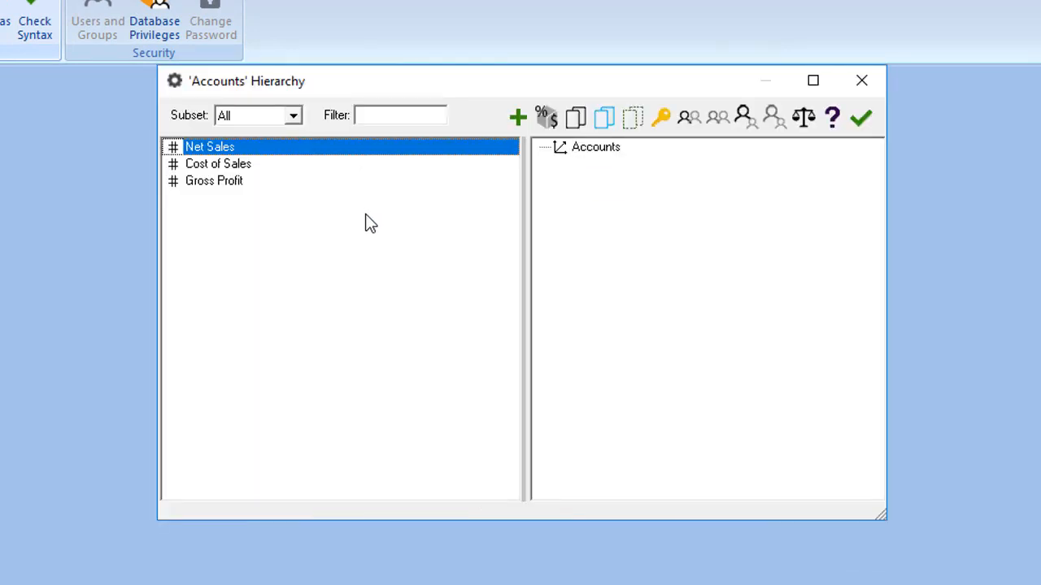
mouse_move(205, 187)
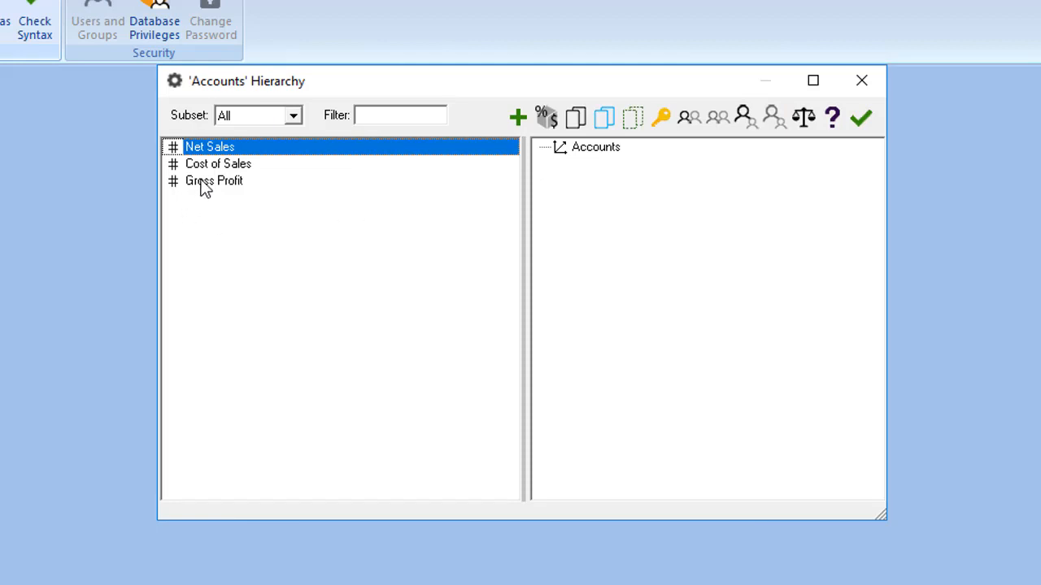
click(214, 180)
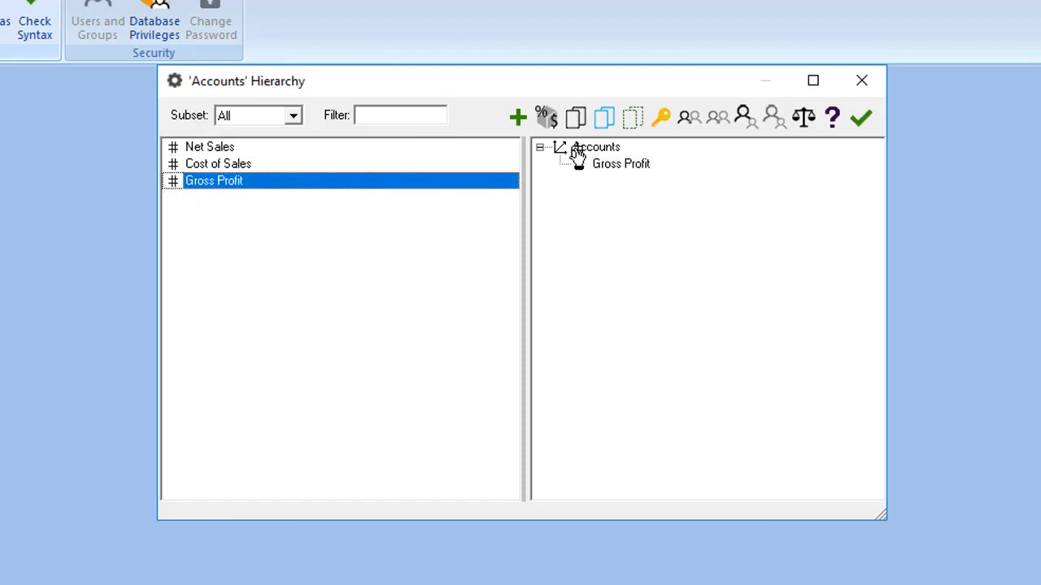
click(210, 146)
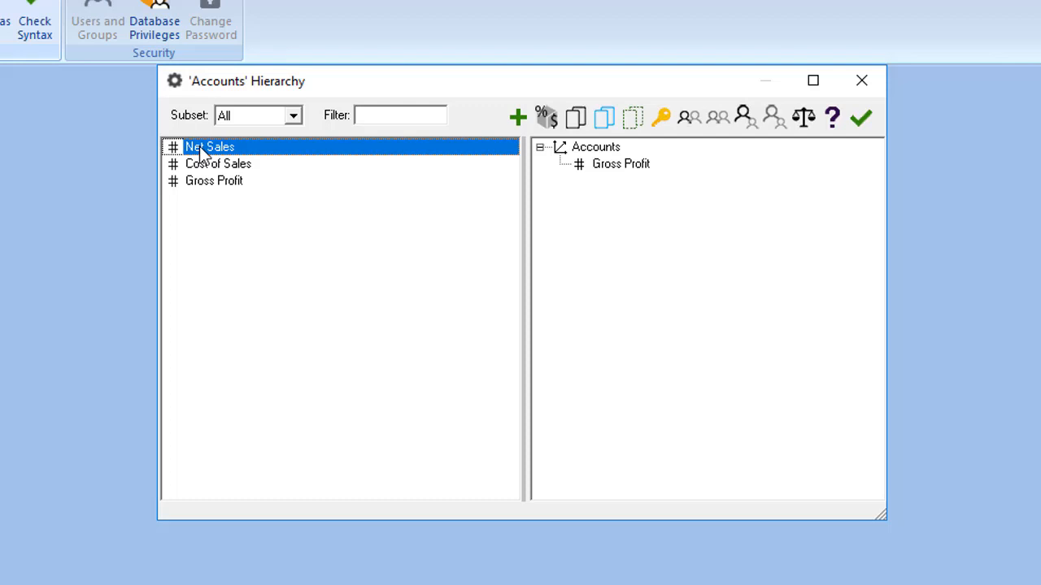
mouse_move(221, 159)
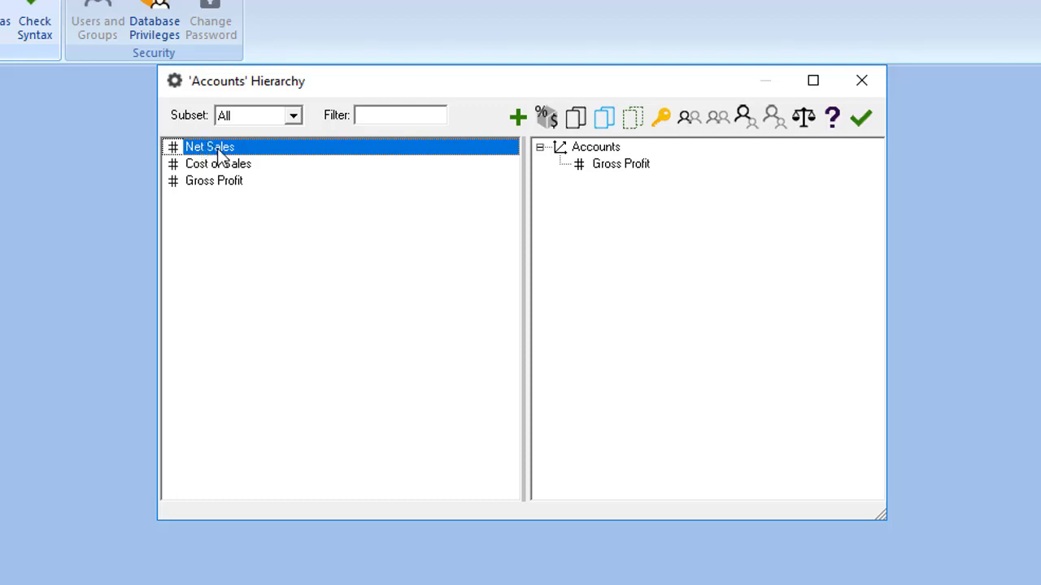
click(218, 163)
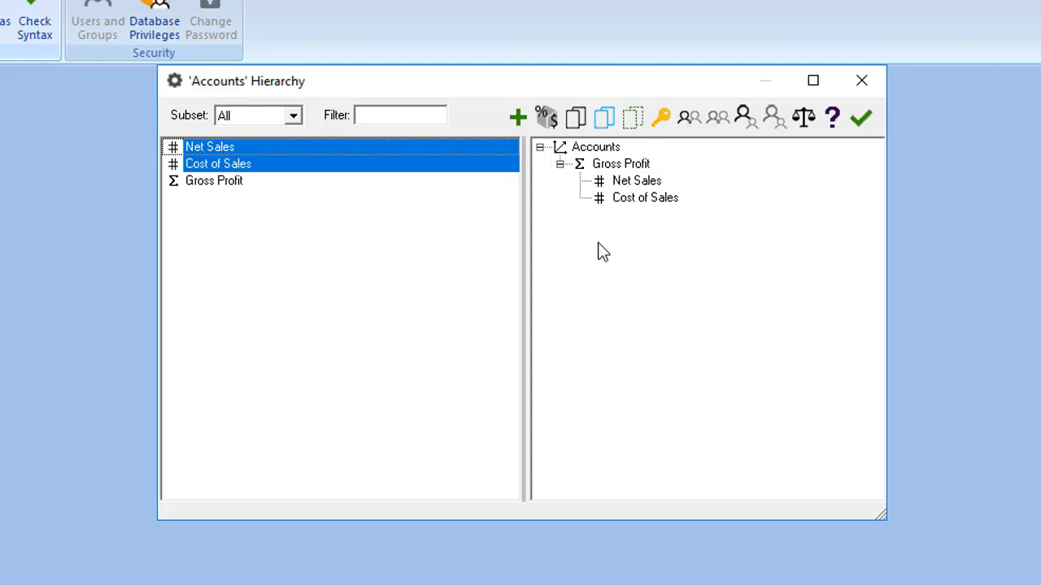
mouse_move(848, 169)
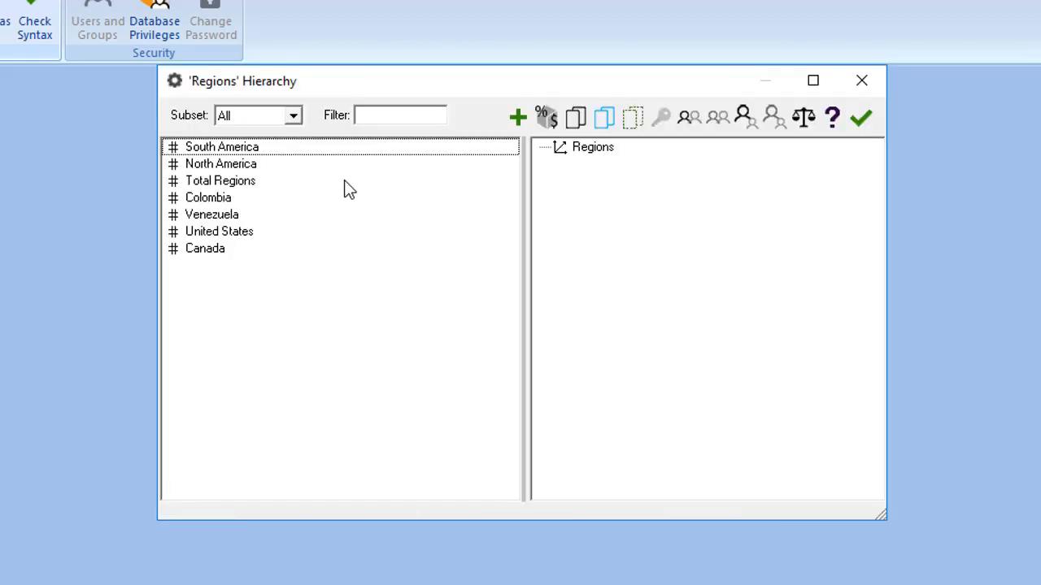
mouse_move(219, 192)
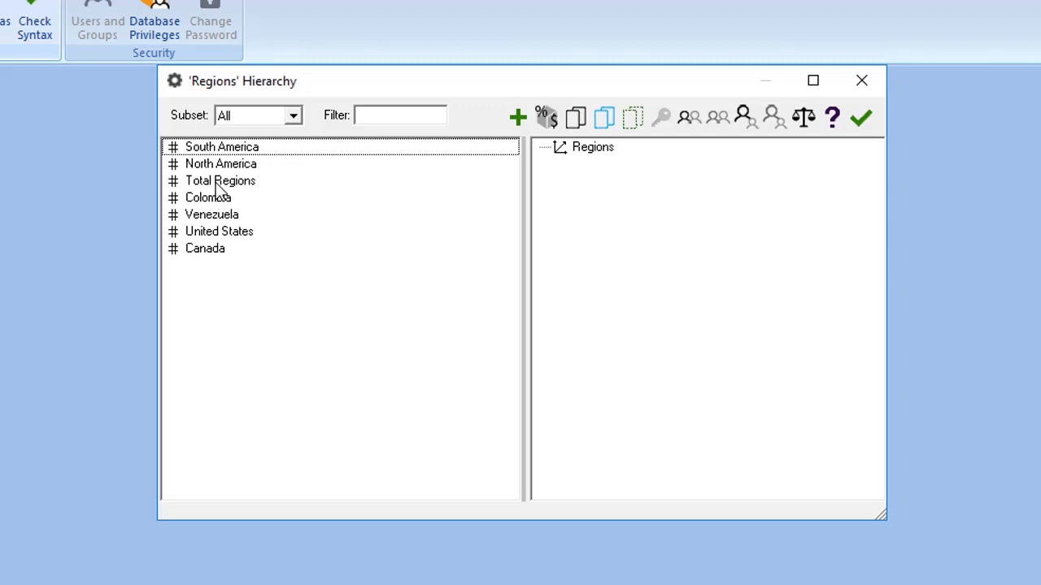
Place Total Regions under Regions with North America (Canada) and South America beneath it.
click(220, 181)
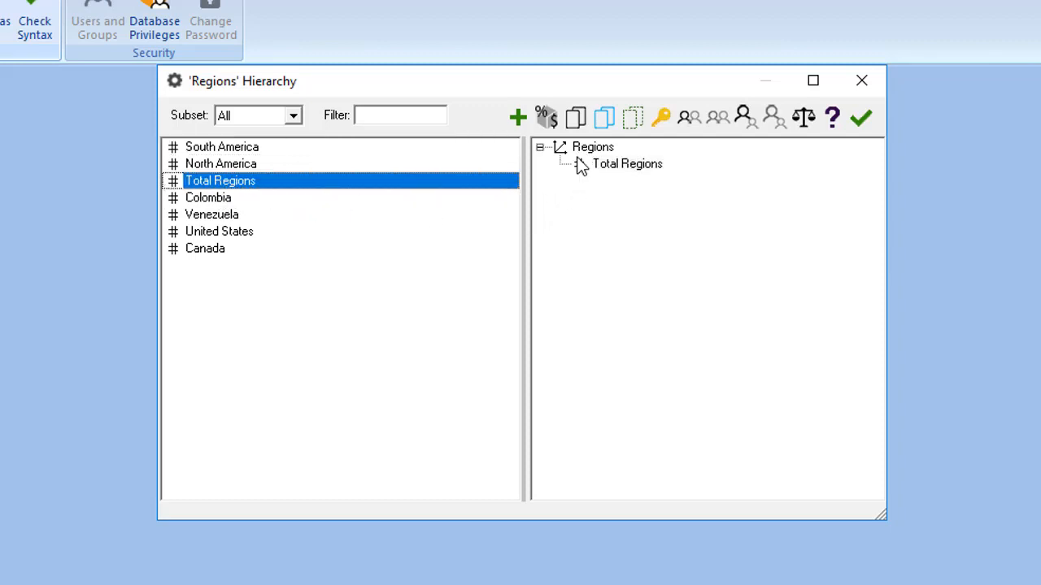
mouse_move(504, 275)
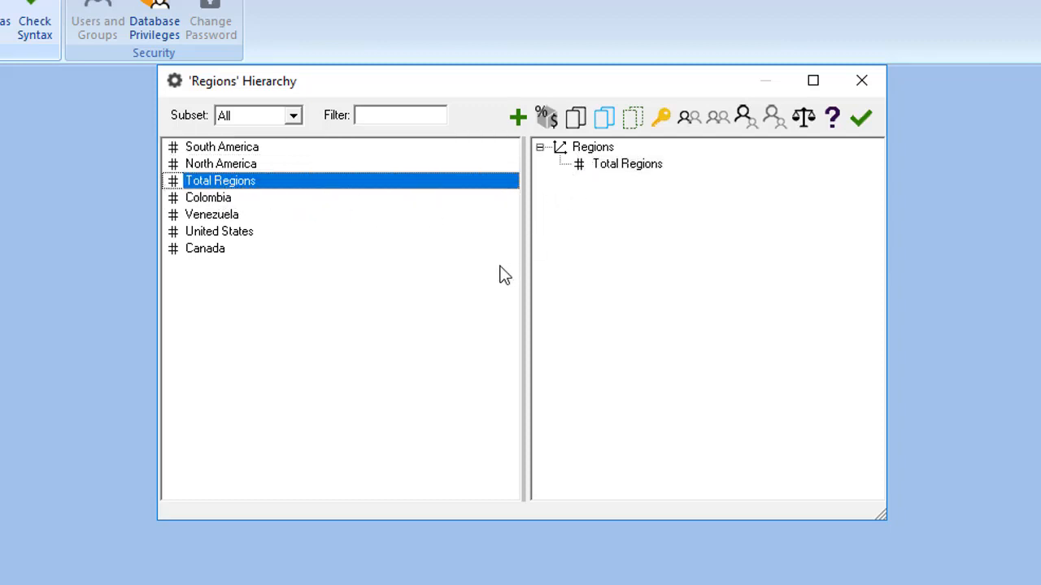
click(222, 163)
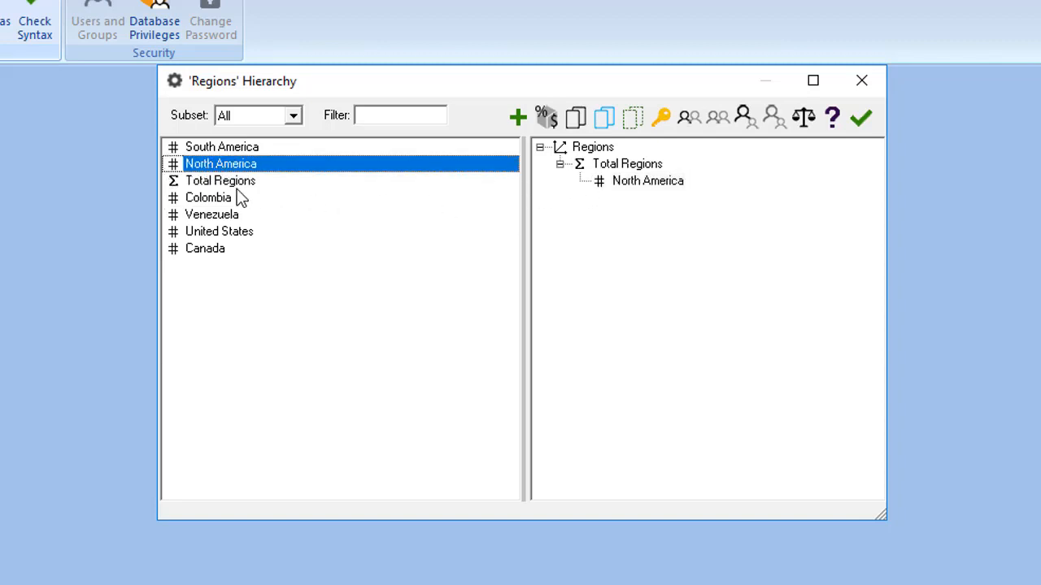
click(205, 247)
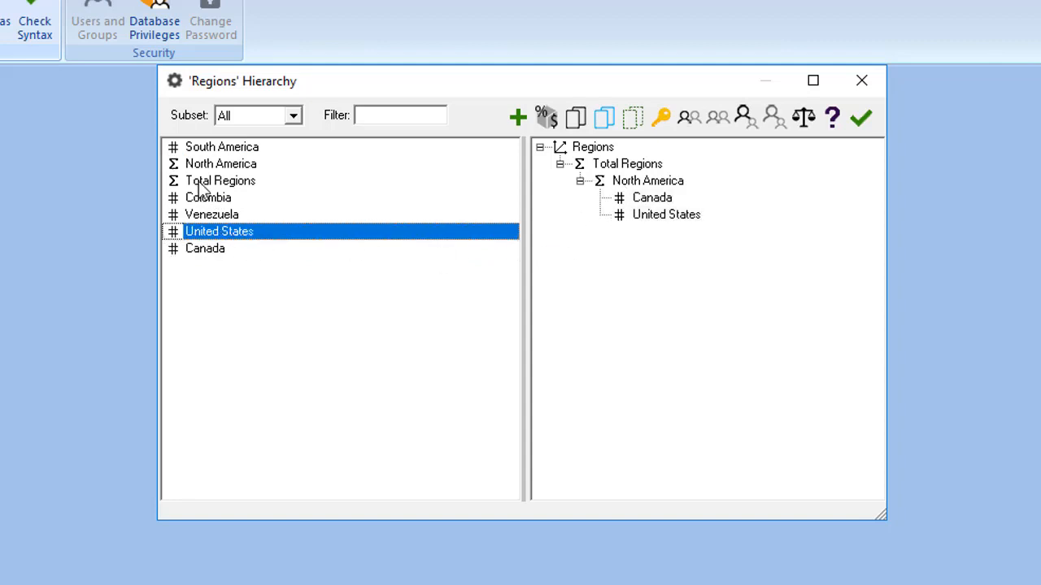
click(221, 147)
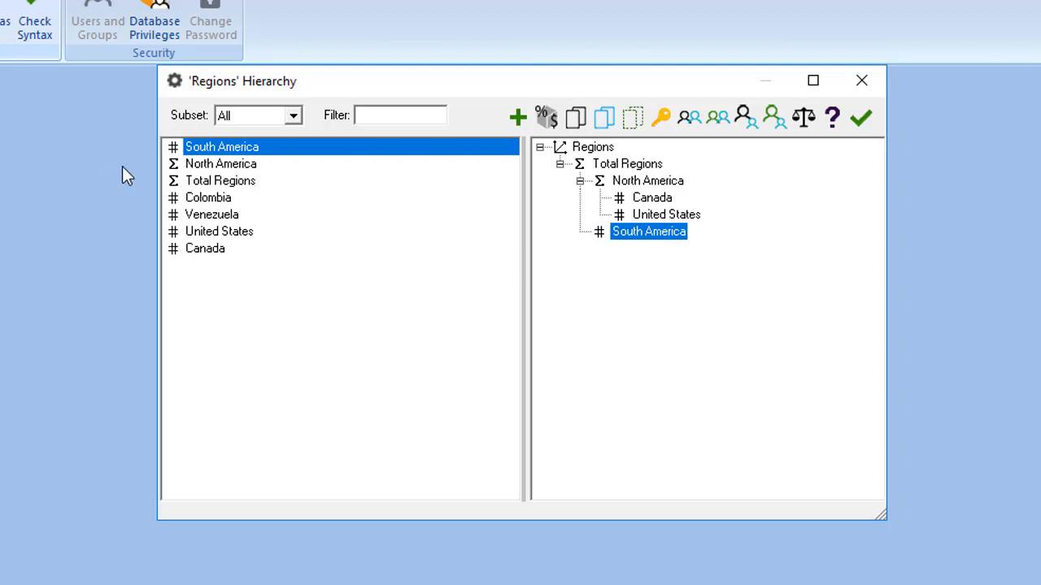
Nest Colombia and Venezuela under South America and save the Regions hierarchy.
click(208, 198)
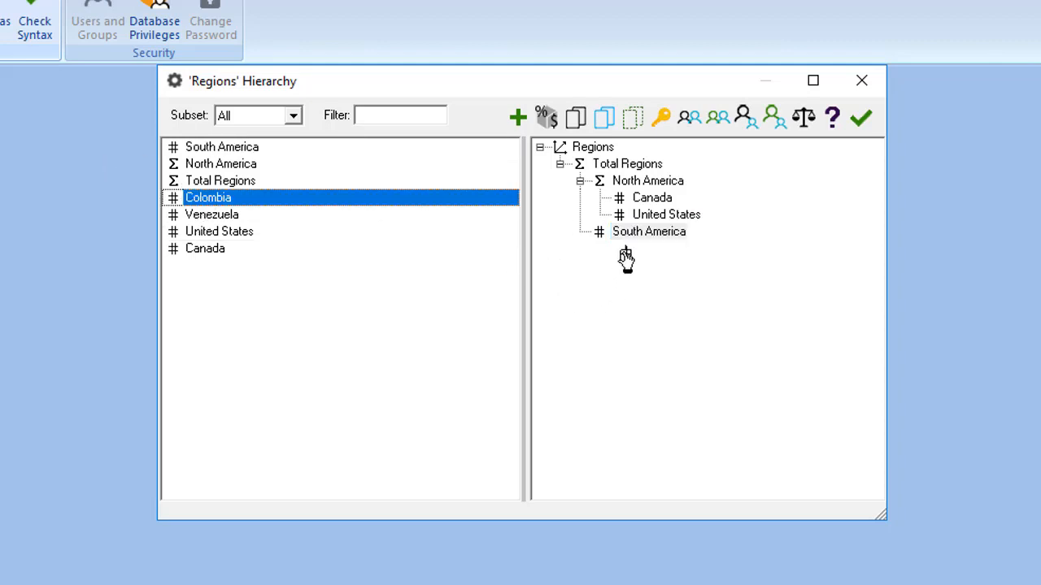
drag(208, 198, 649, 231)
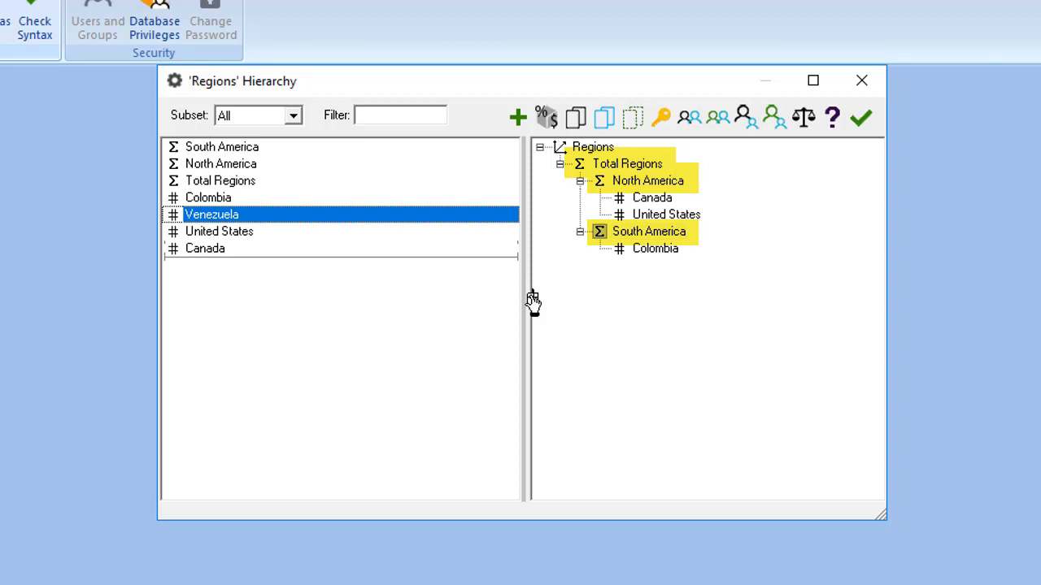
drag(212, 214, 654, 247)
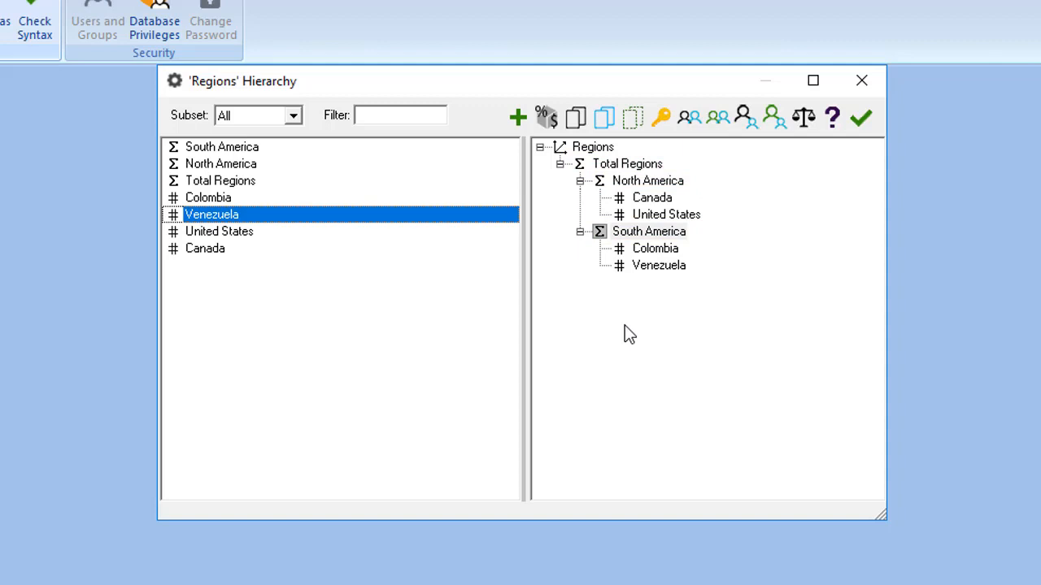
mouse_move(870, 134)
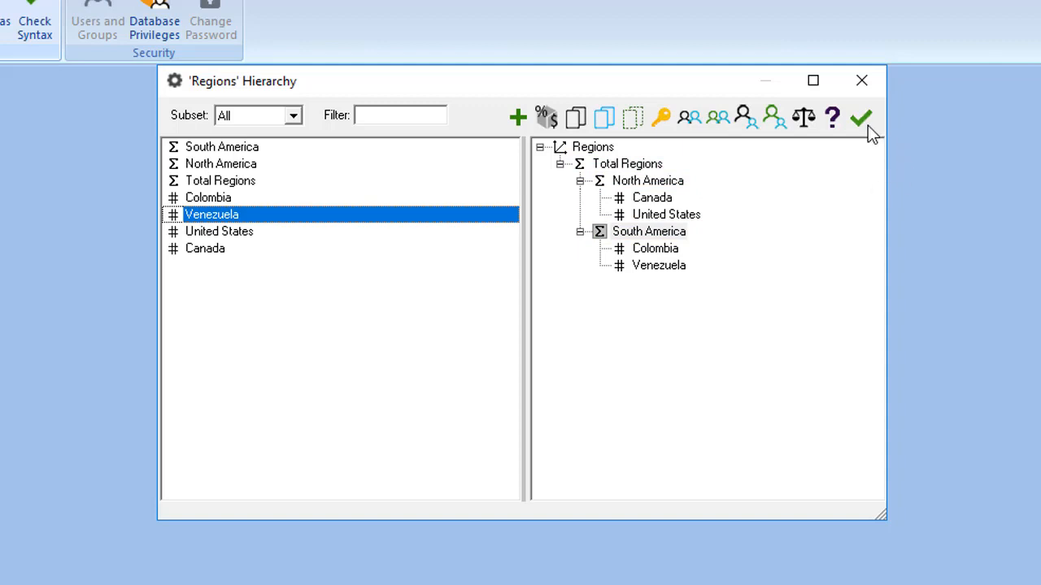
click(860, 117)
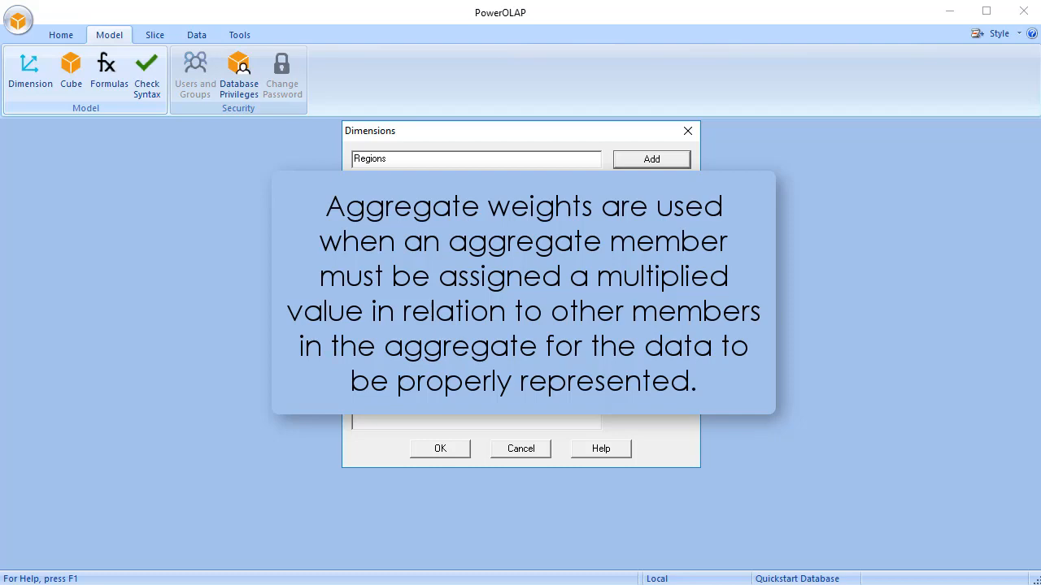
click(650, 159)
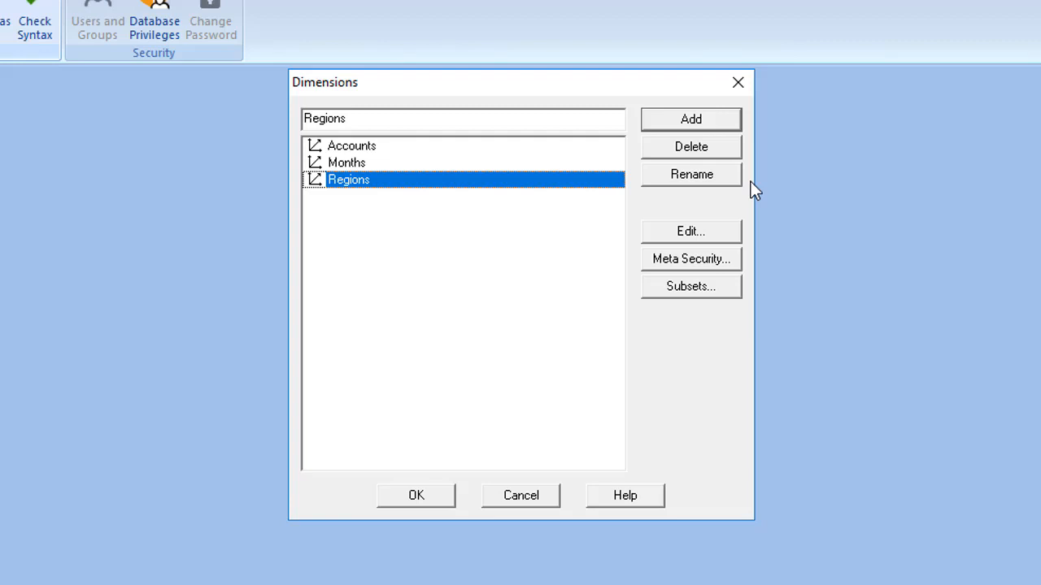
mouse_move(681, 195)
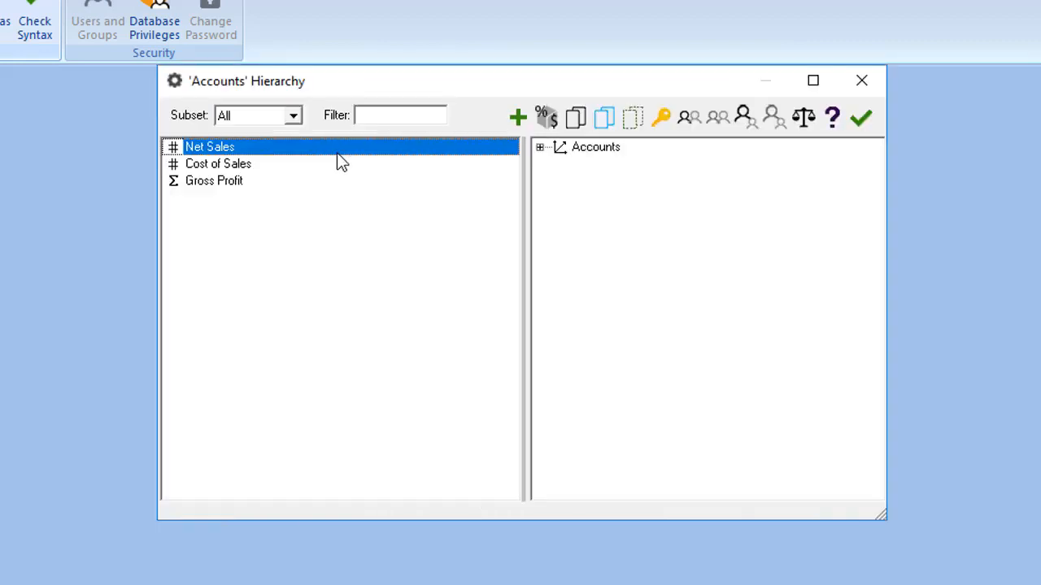
Set Cost of Sales weight to -1 under Gross Profit and close the Dimensions dialog.
click(540, 146)
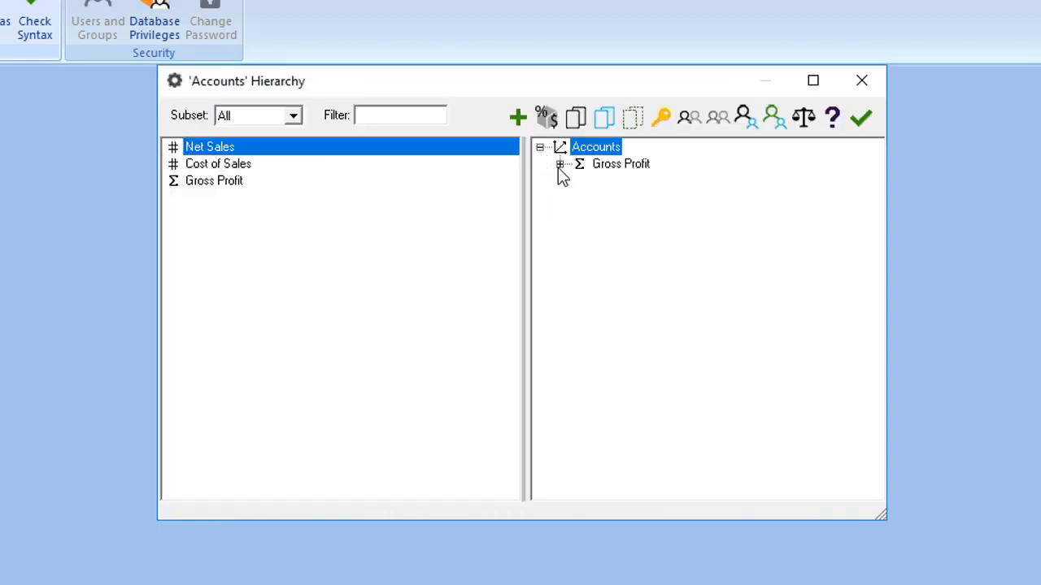
click(560, 162)
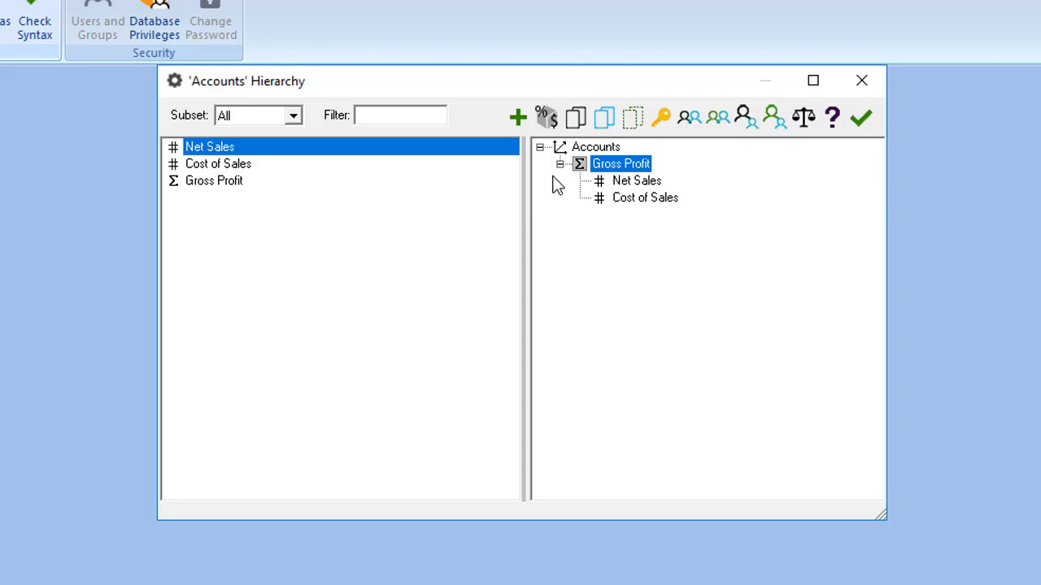
click(644, 197)
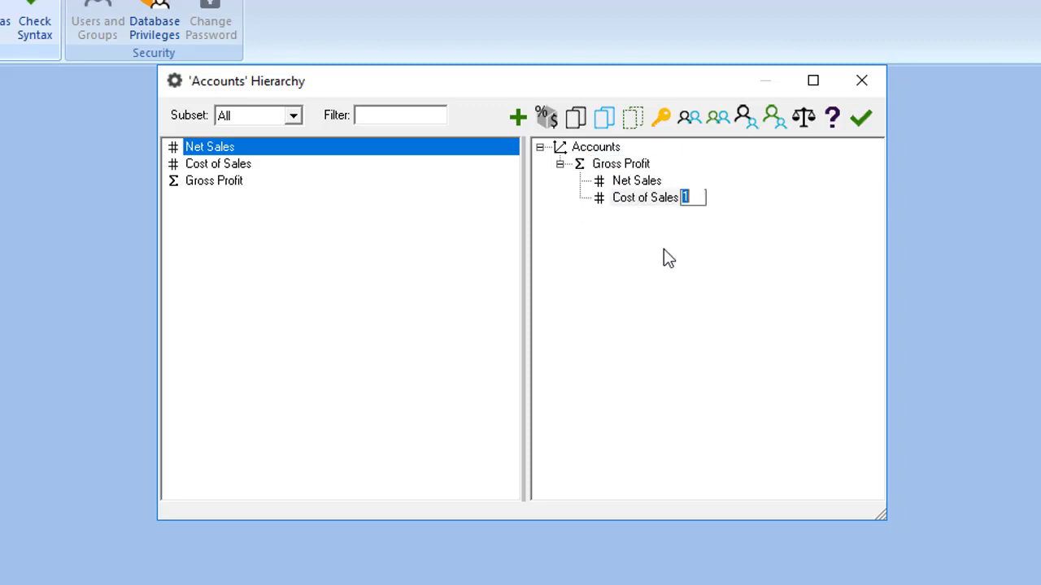
text(-1)
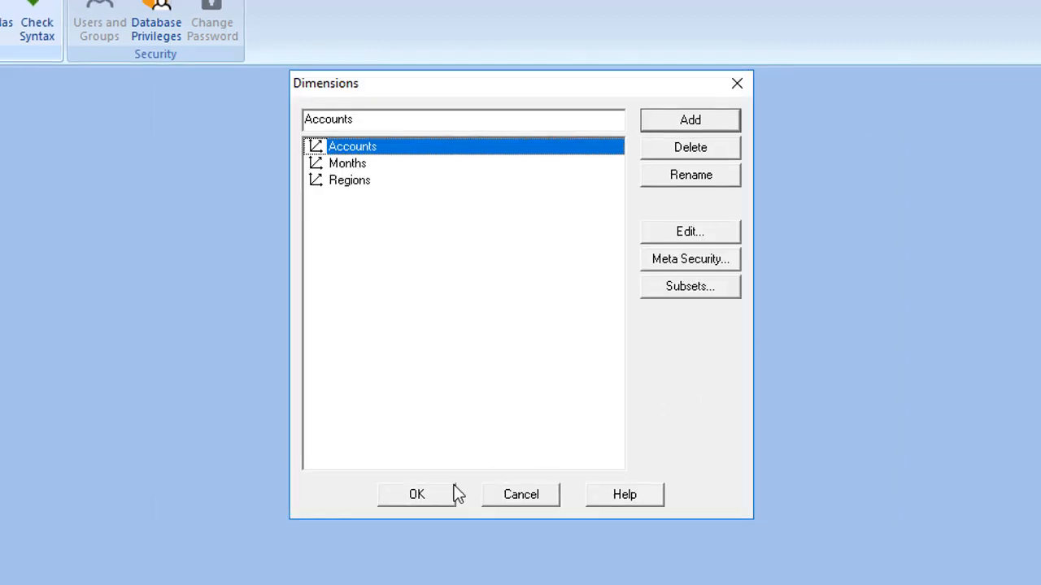
click(416, 495)
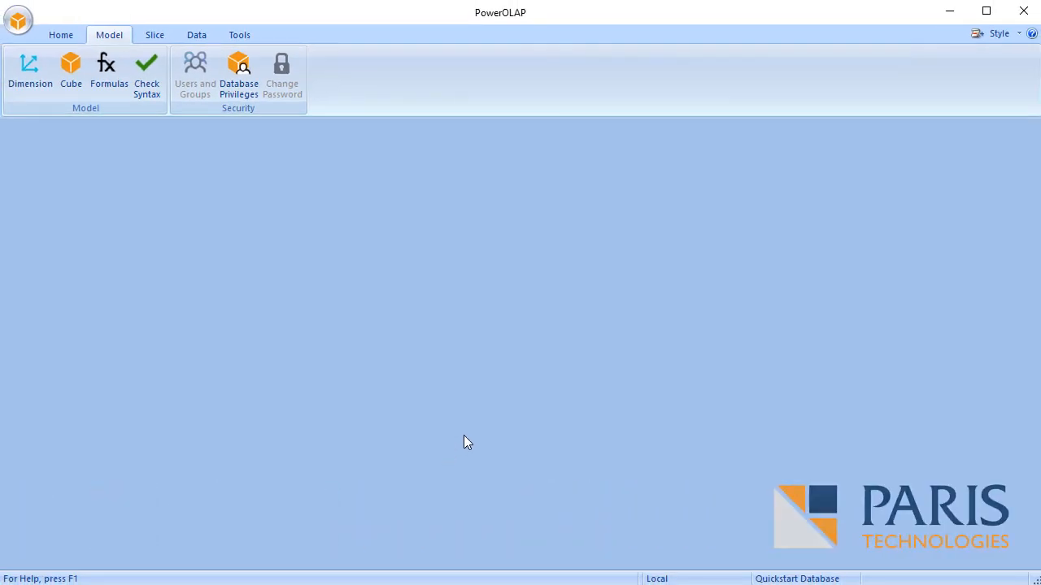